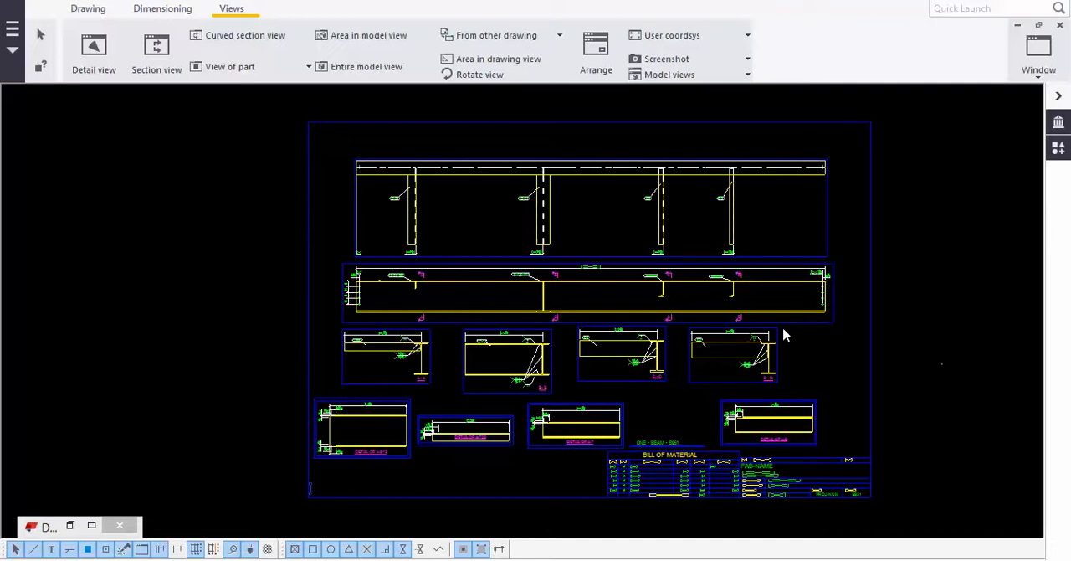
{"action": "mouse_move", "coordinate": [566, 256]}
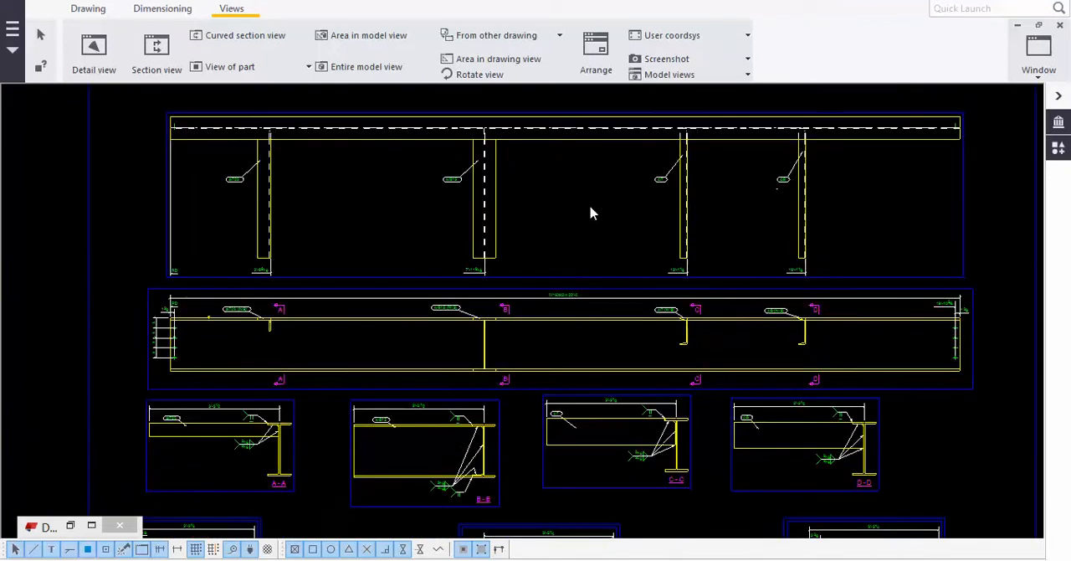
{"action": "mouse_move", "coordinate": [476, 168]}
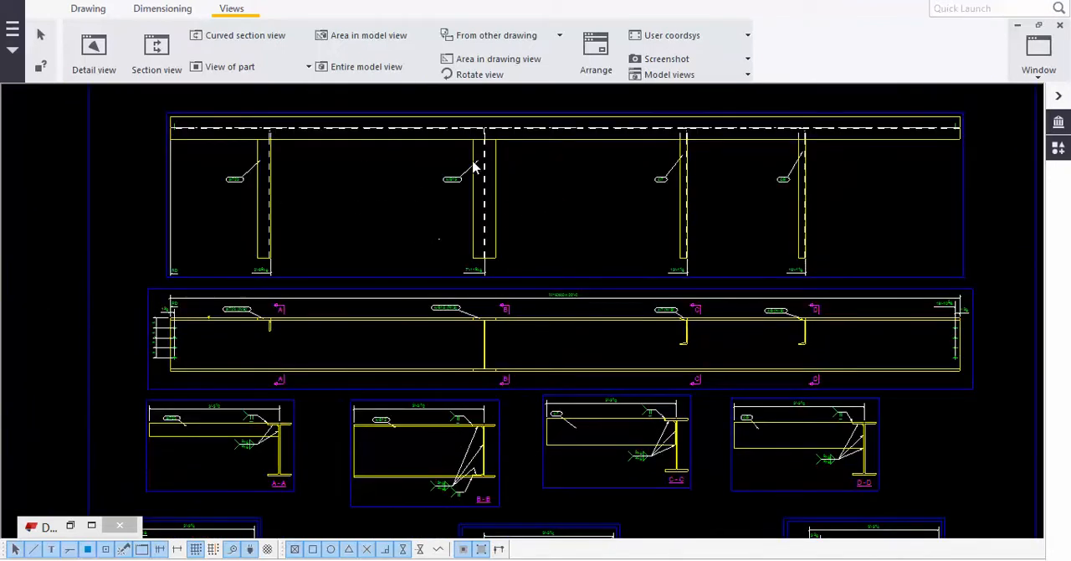
{"action": "mouse_move", "coordinate": [633, 304]}
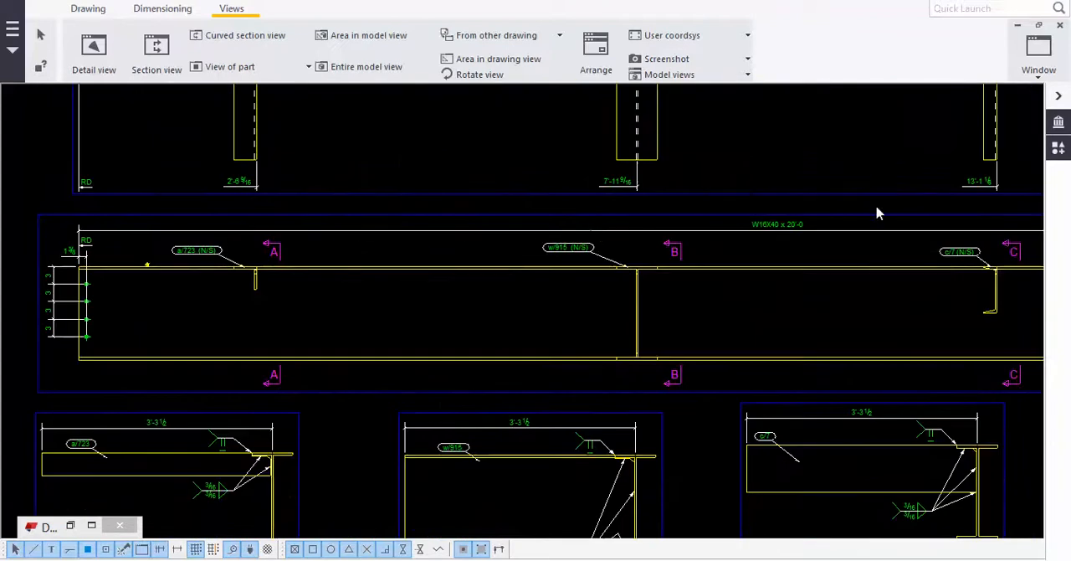
{"action": "mouse_move", "coordinate": [164, 268]}
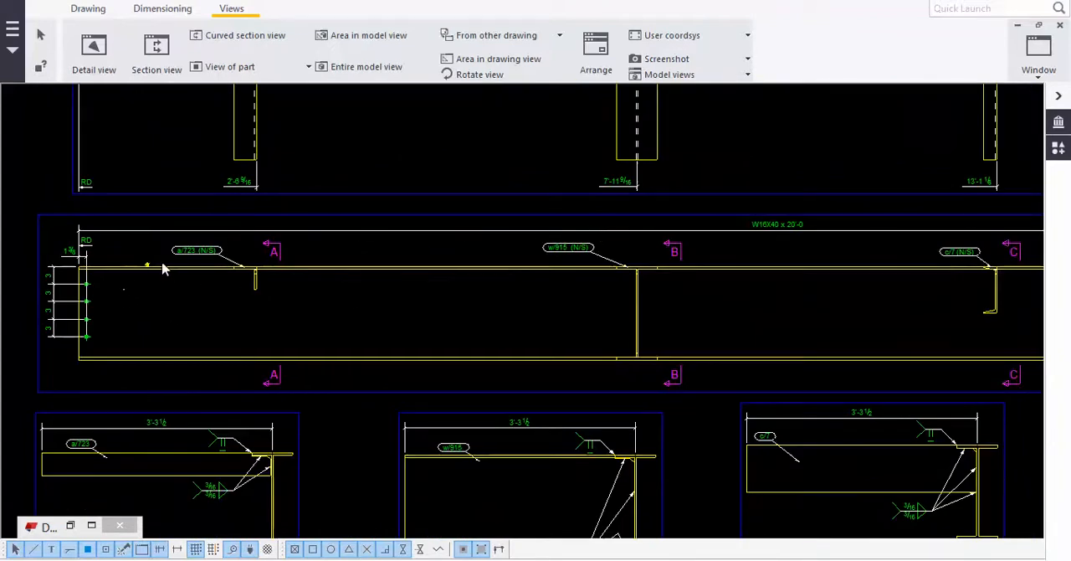
{"action": "mouse_move", "coordinate": [739, 323]}
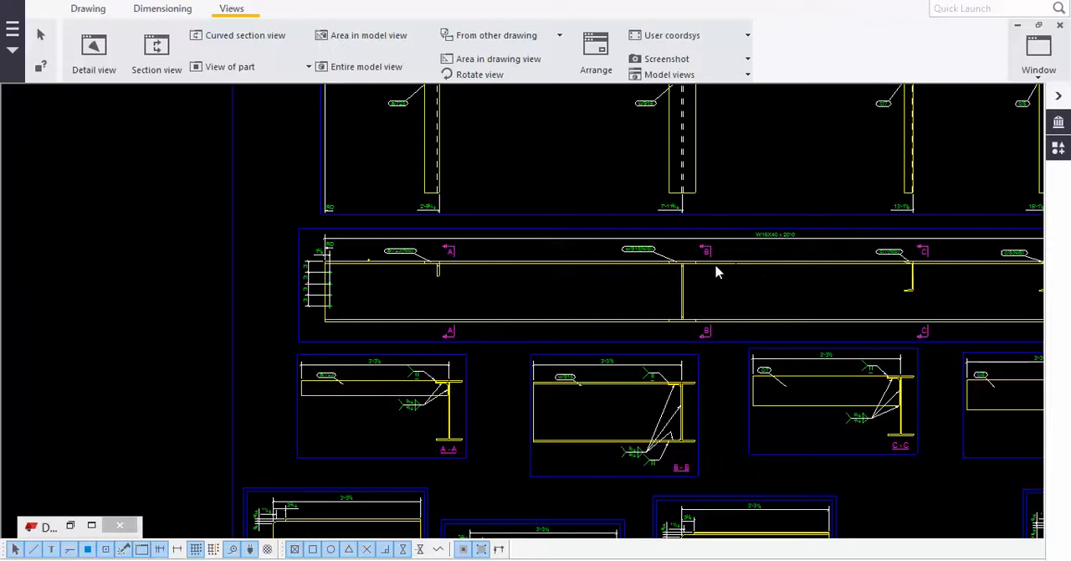
{"action": "mouse_move", "coordinate": [527, 298]}
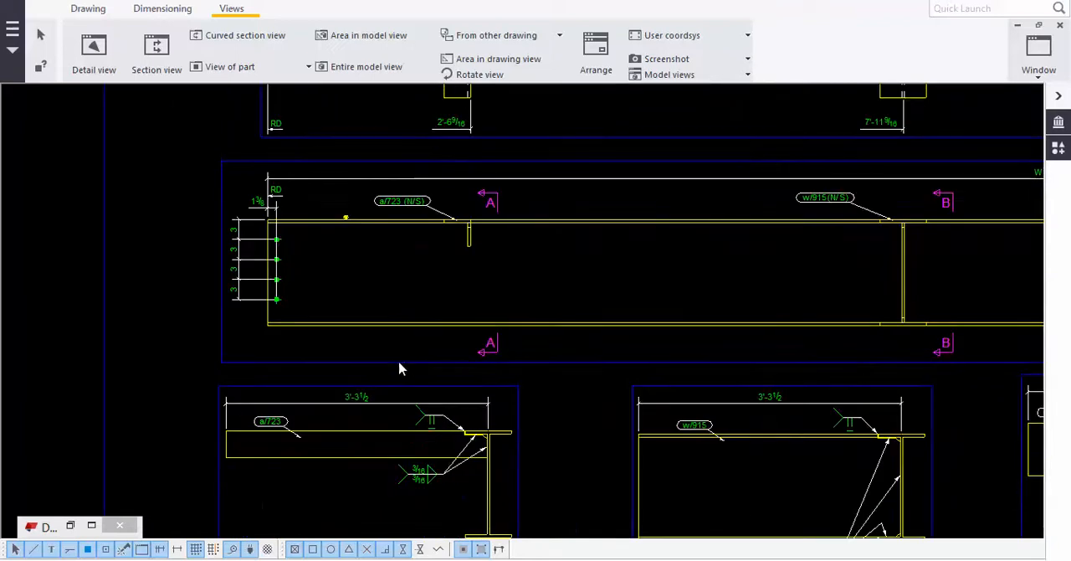
{"action": "mouse_move", "coordinate": [489, 204]}
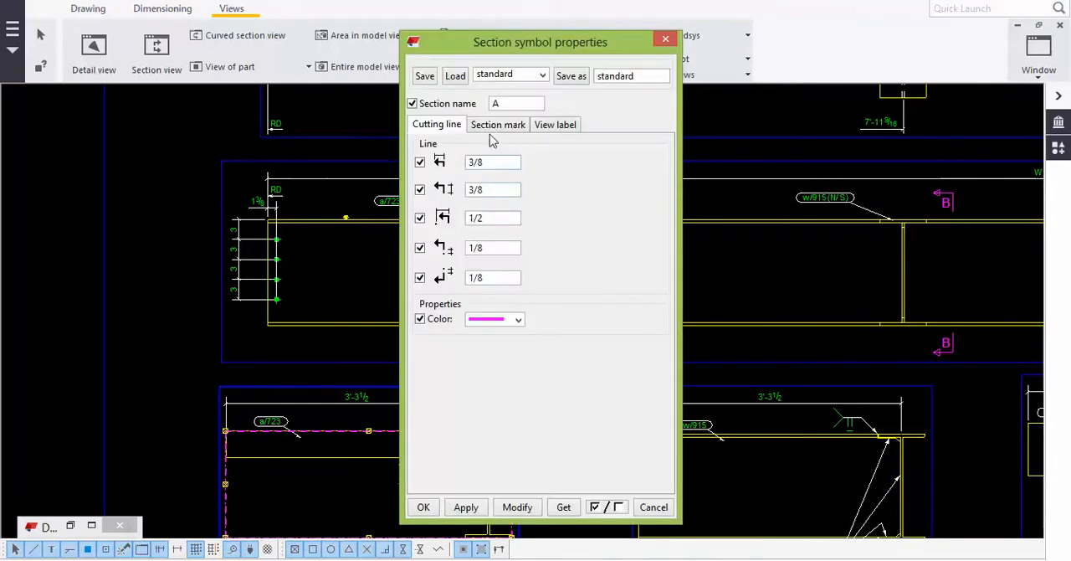
Review the Below line weld Type and keep the flat Contour for section A-A's weld mark
{"action": "left_click", "coordinate": [497, 124]}
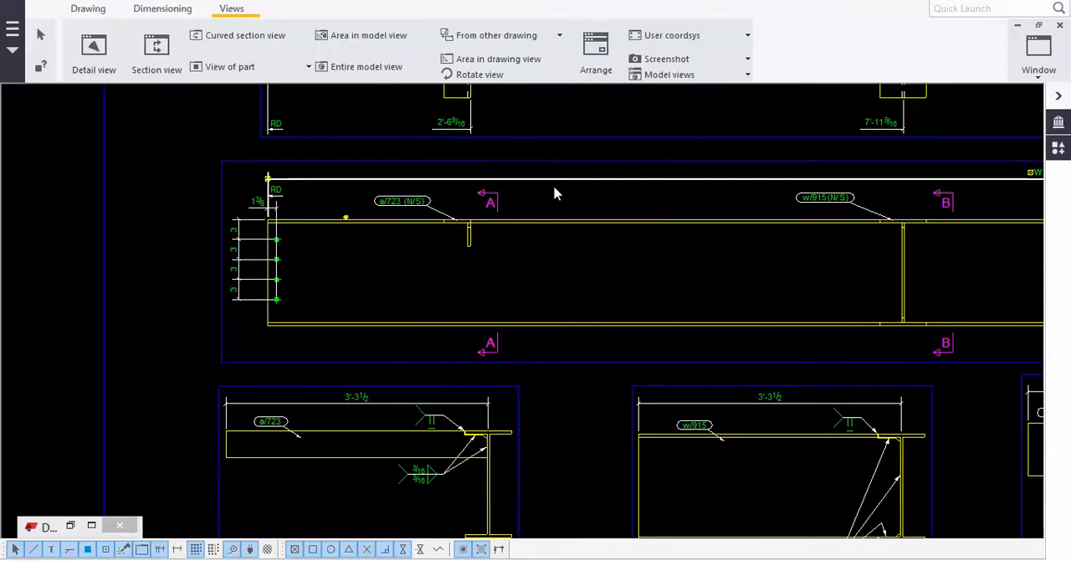
{"action": "mouse_move", "coordinate": [570, 317]}
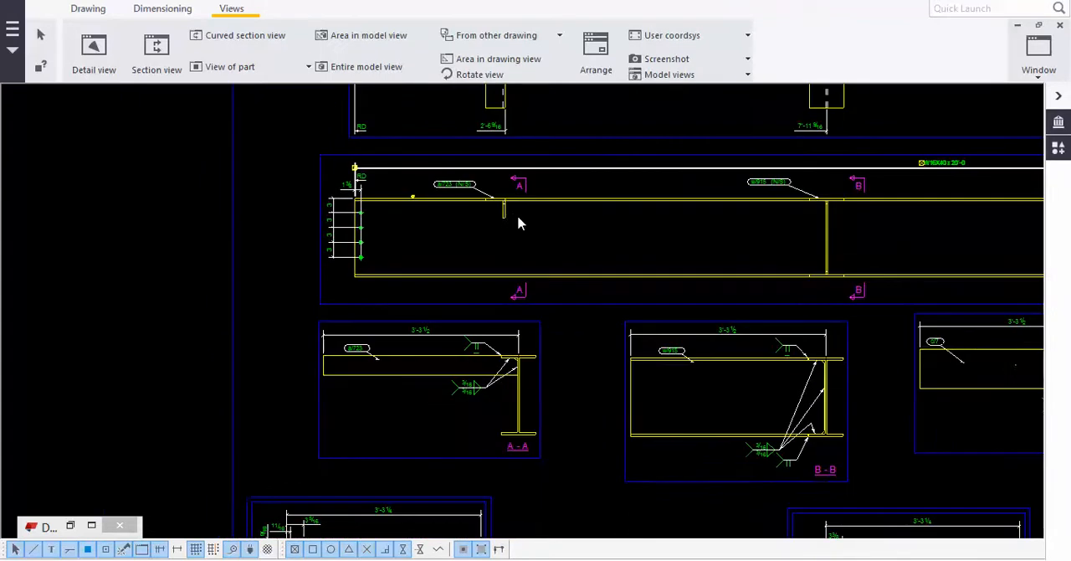
{"action": "mouse_move", "coordinate": [529, 184]}
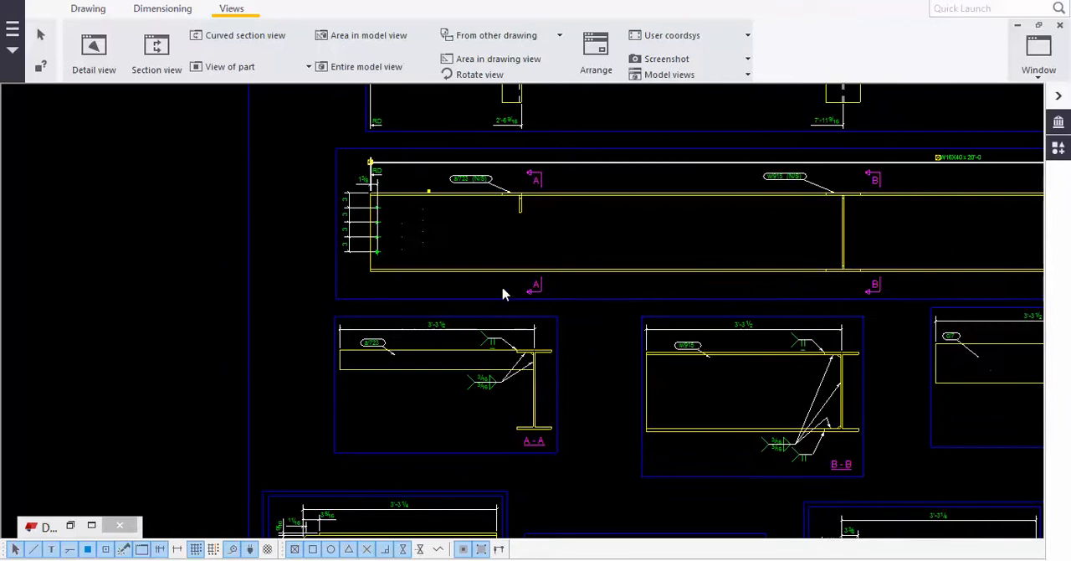
{"action": "mouse_move", "coordinate": [492, 302]}
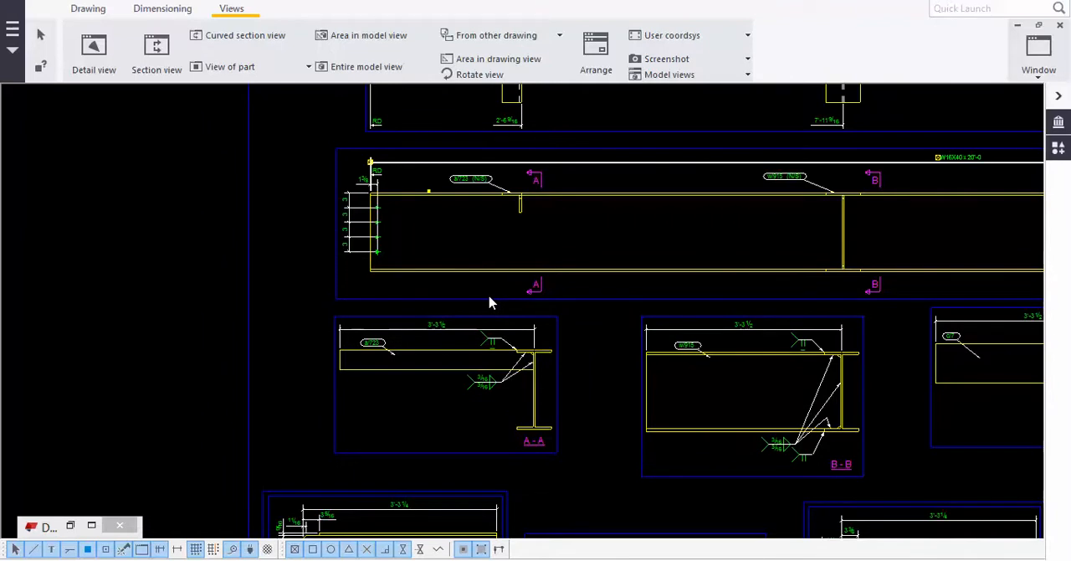
{"action": "mouse_move", "coordinate": [542, 224]}
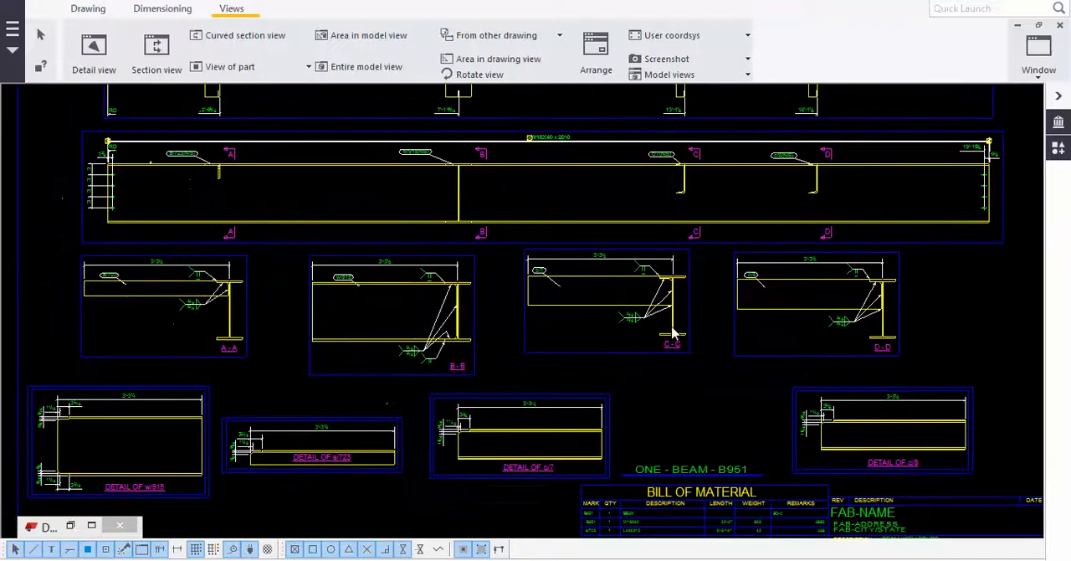
{"action": "scroll", "scroll_direction": "right", "scroll_amount": 3}
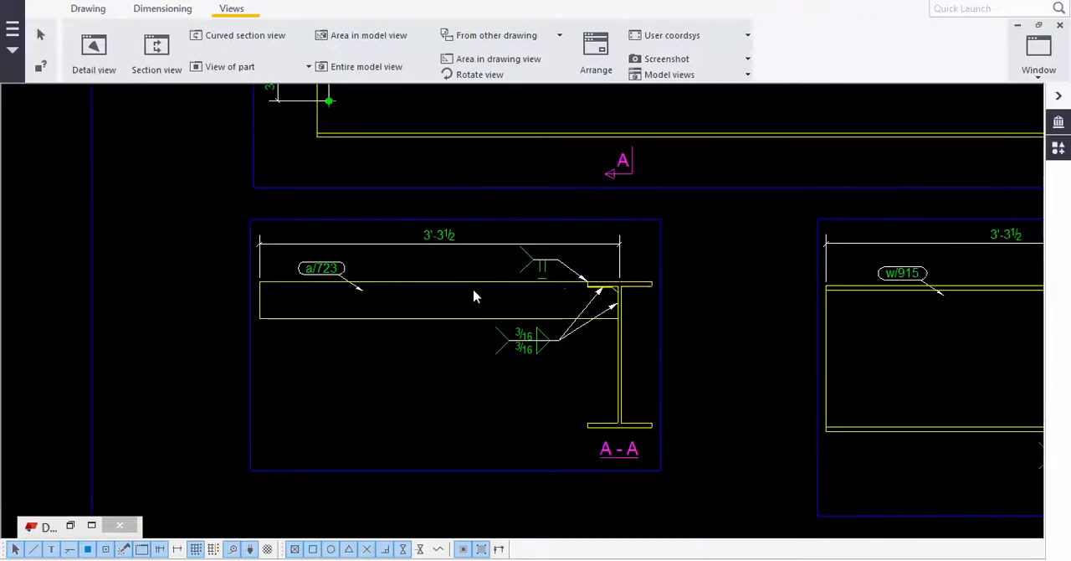
{"action": "mouse_move", "coordinate": [621, 355]}
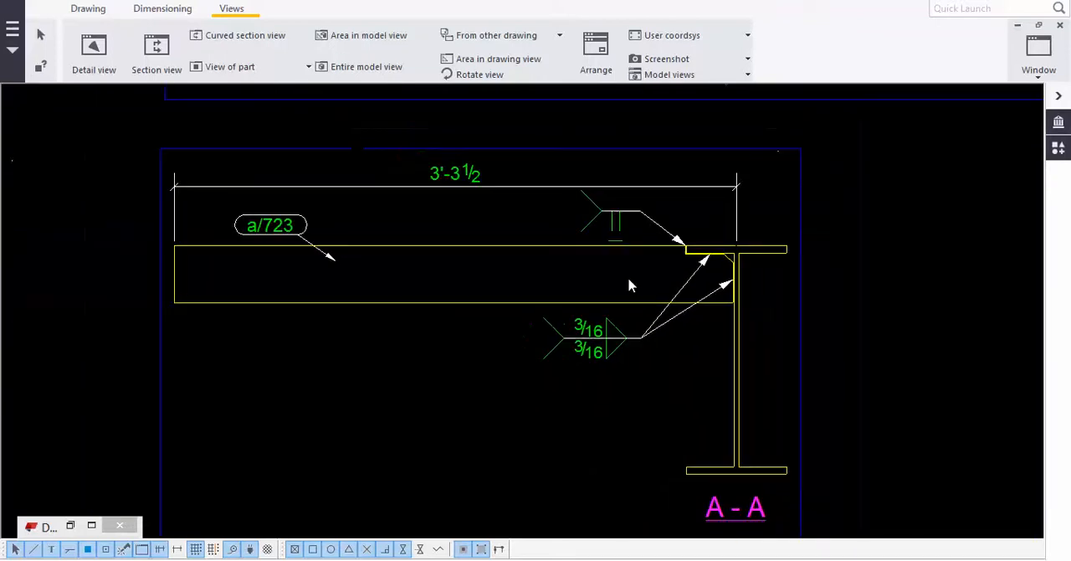
{"action": "mouse_move", "coordinate": [620, 233]}
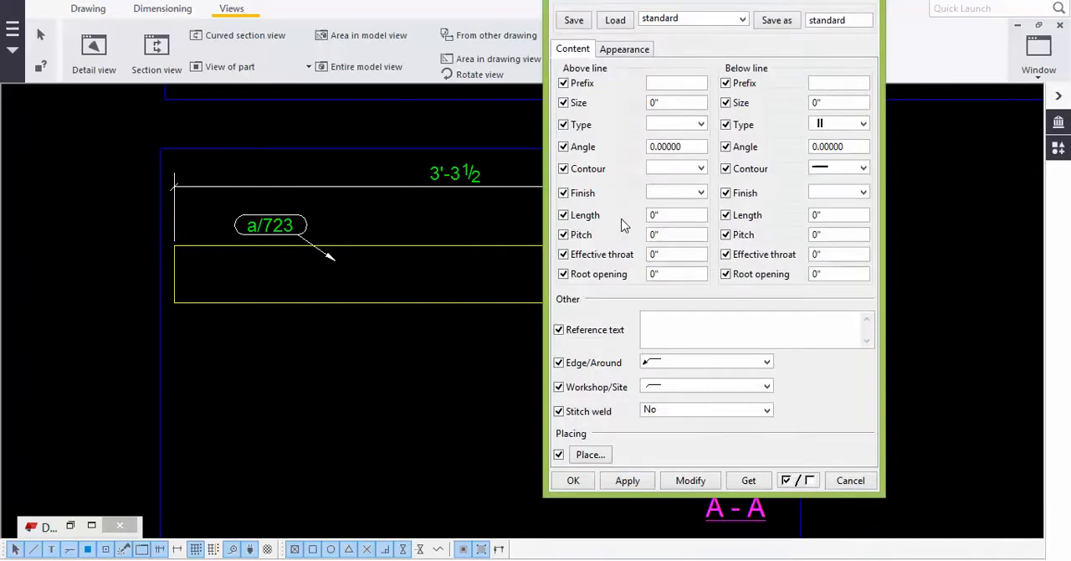
{"action": "mouse_move", "coordinate": [730, 64]}
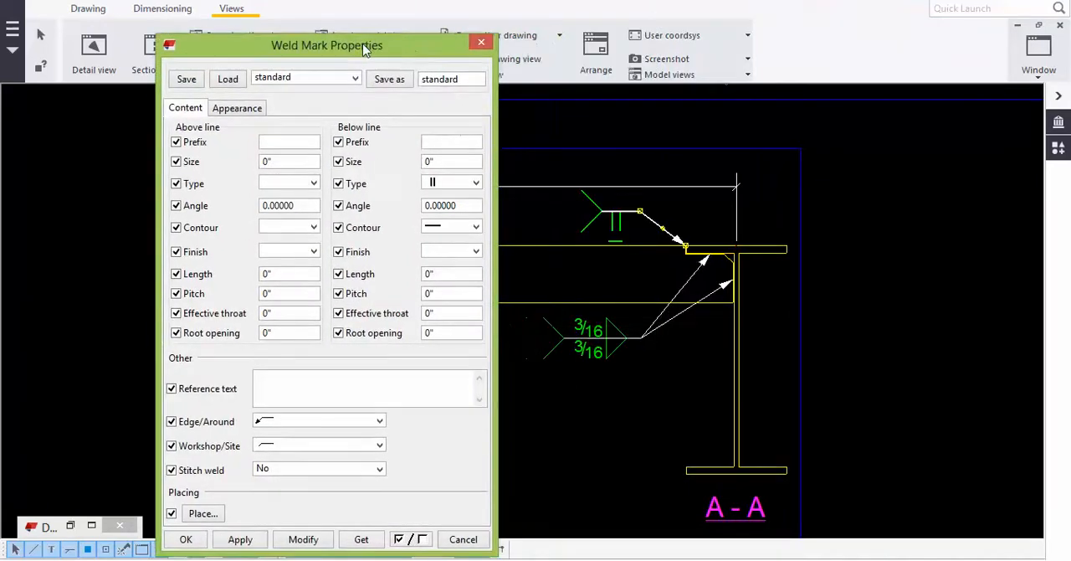
{"action": "mouse_move", "coordinate": [388, 228]}
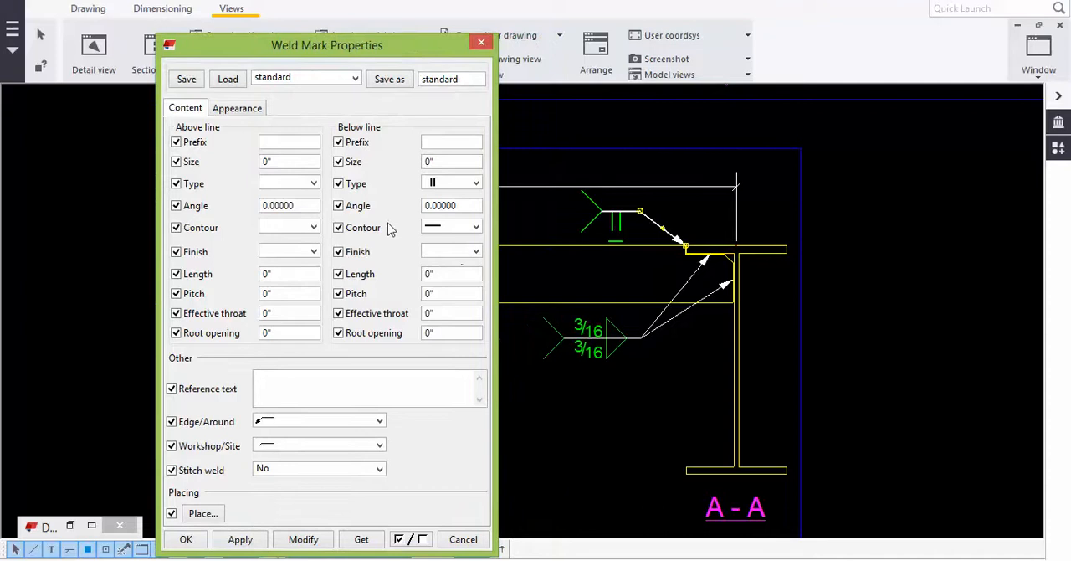
{"action": "mouse_move", "coordinate": [325, 132]}
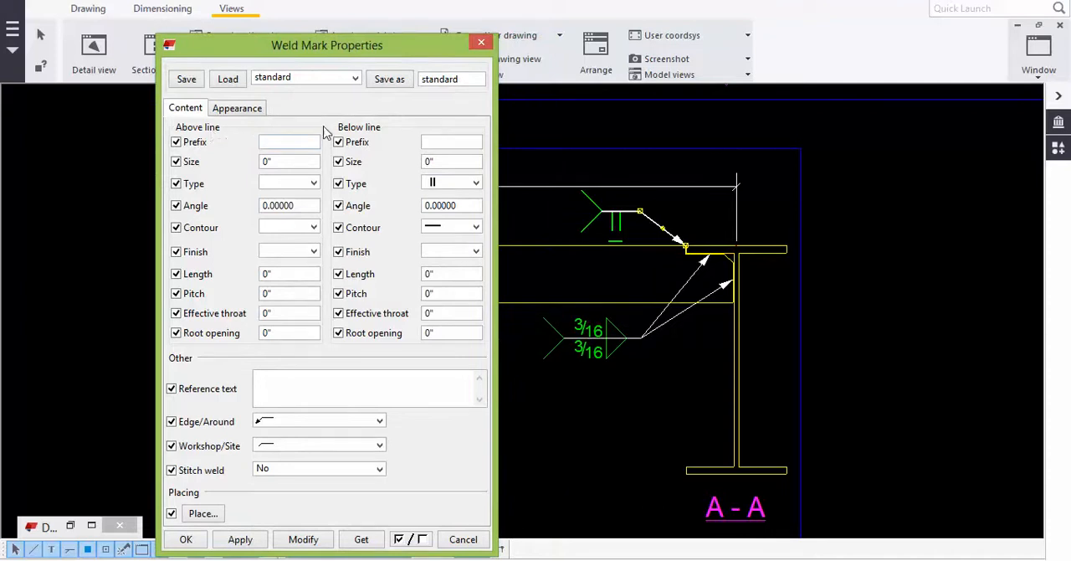
{"action": "mouse_move", "coordinate": [456, 182]}
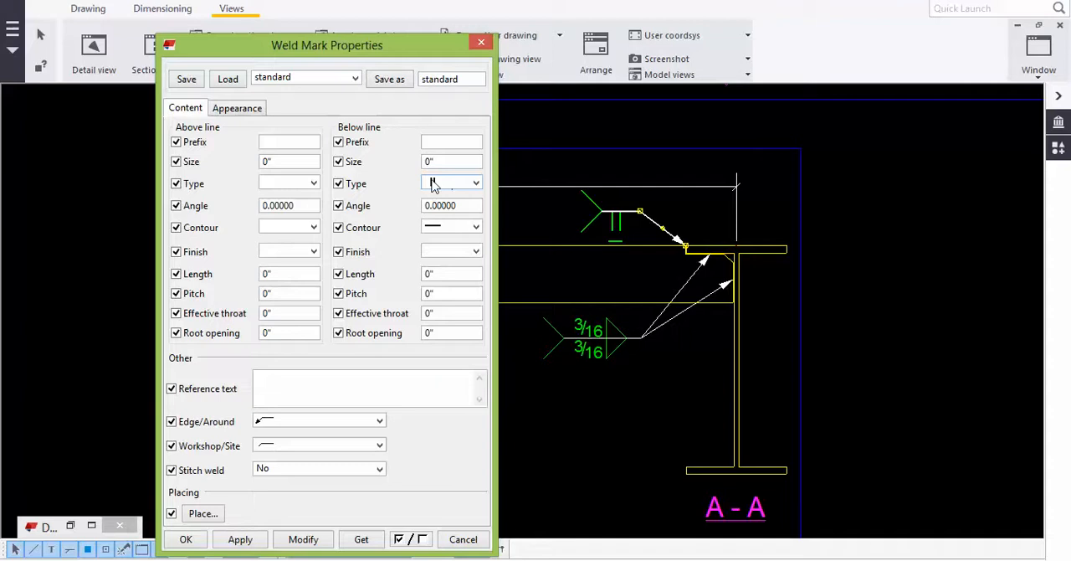
{"action": "left_click", "coordinate": [477, 183]}
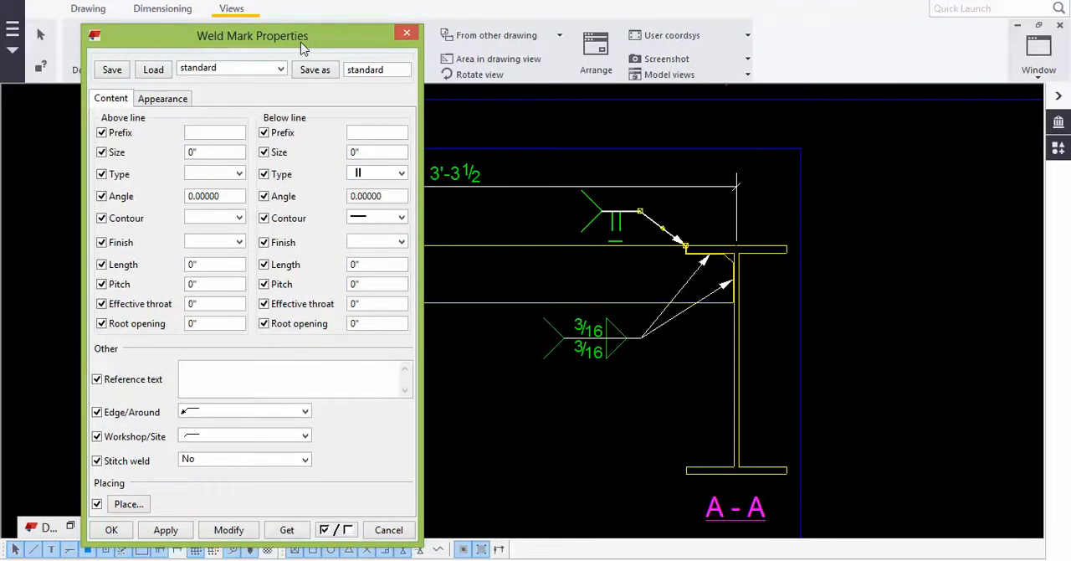
{"action": "mouse_move", "coordinate": [613, 228]}
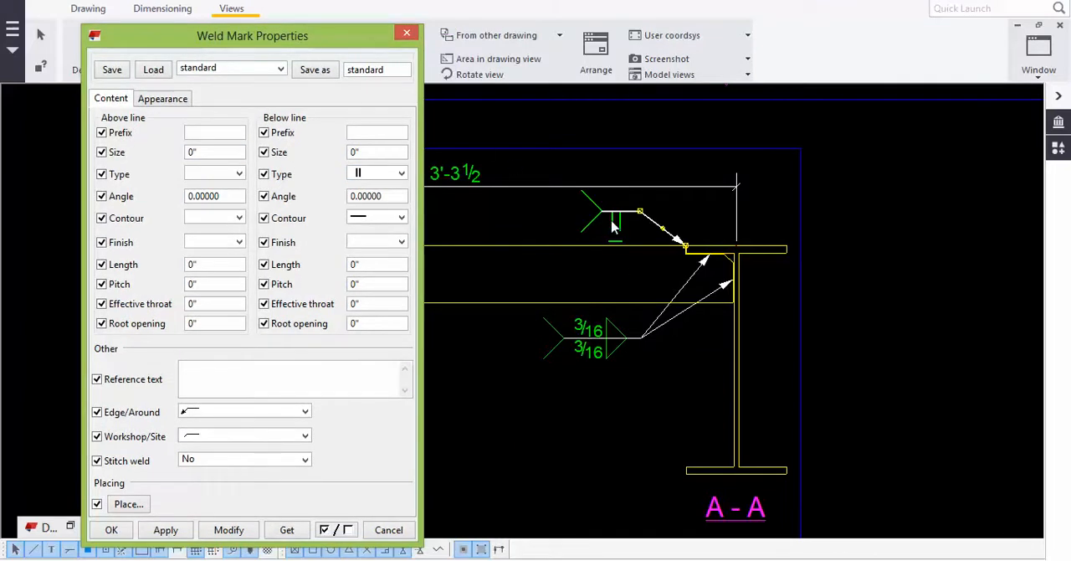
{"action": "mouse_move", "coordinate": [622, 254]}
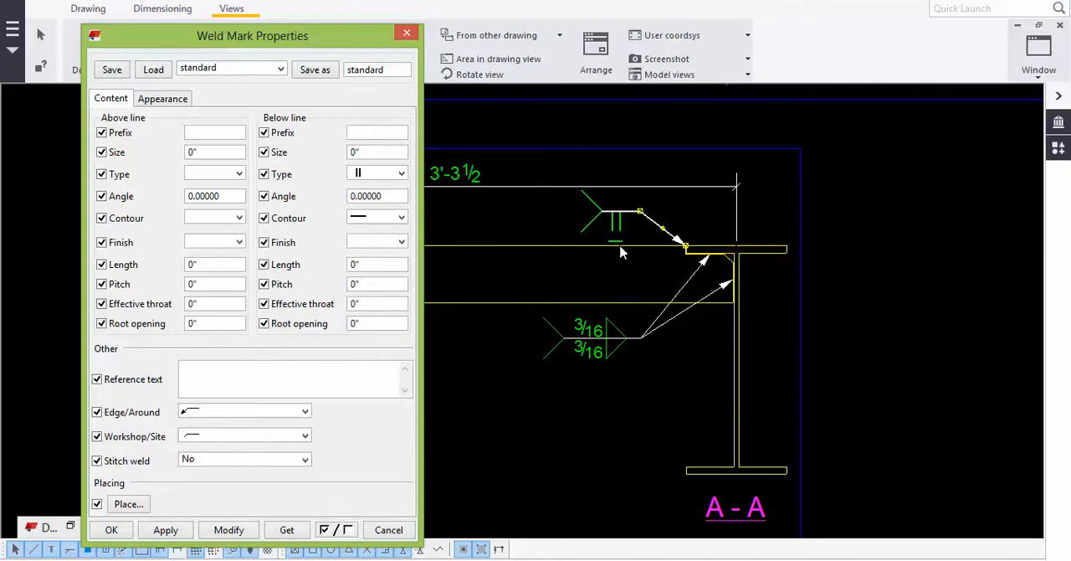
{"action": "mouse_move", "coordinate": [662, 255]}
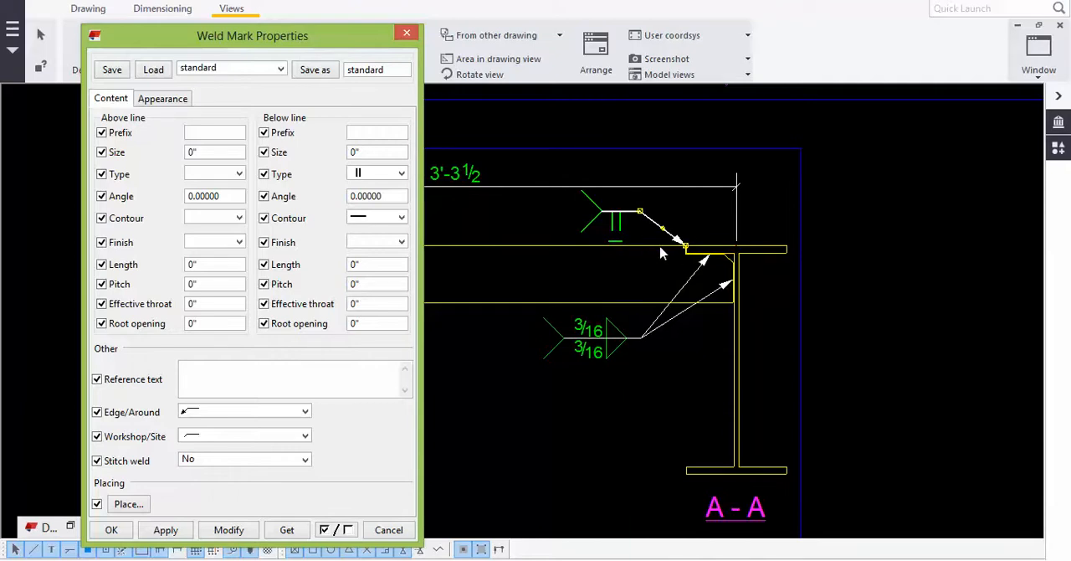
{"action": "mouse_move", "coordinate": [678, 250]}
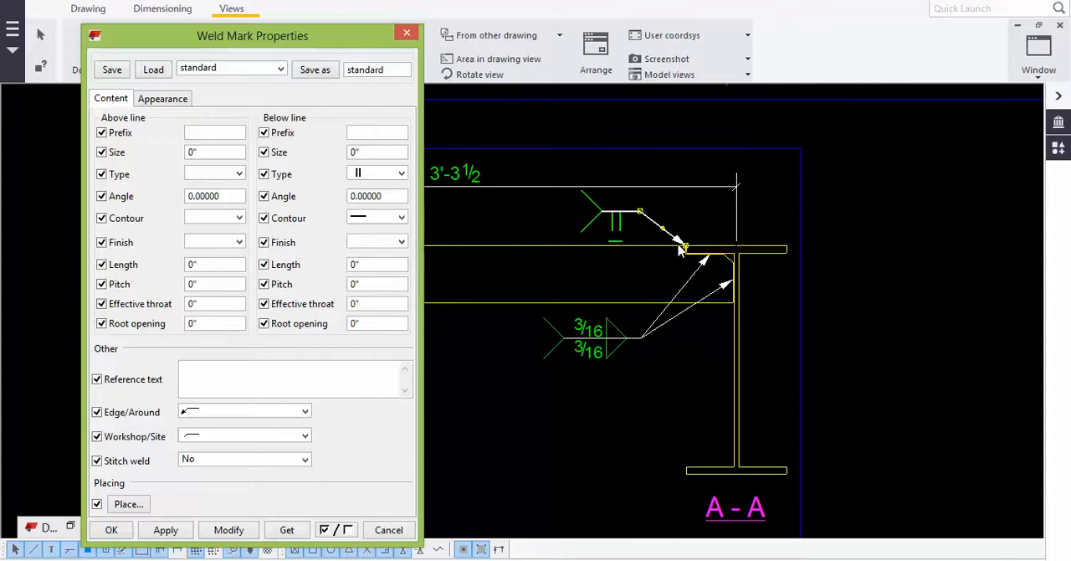
{"action": "mouse_move", "coordinate": [382, 216]}
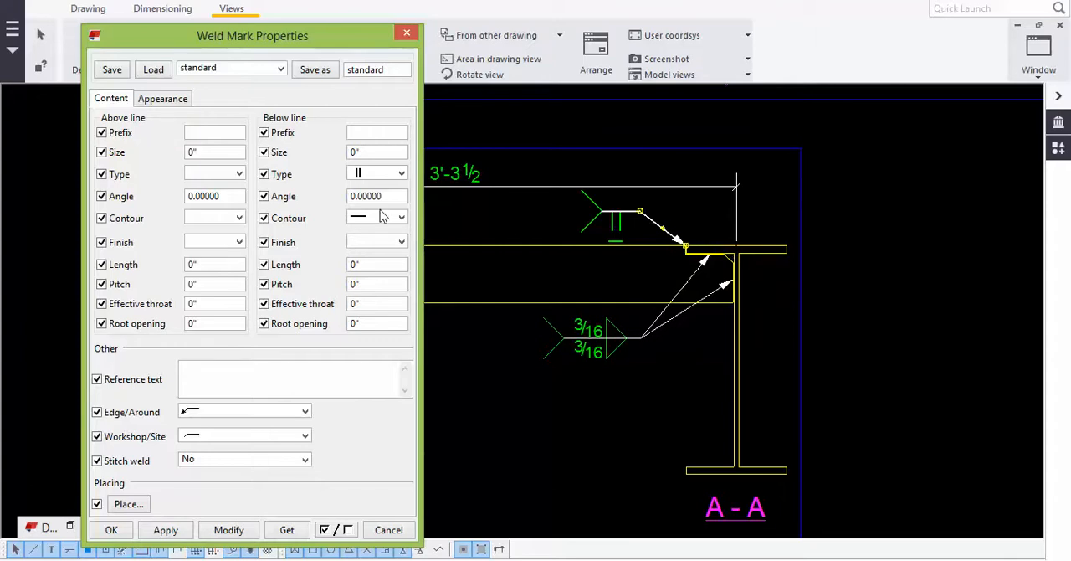
{"action": "left_click", "coordinate": [400, 218]}
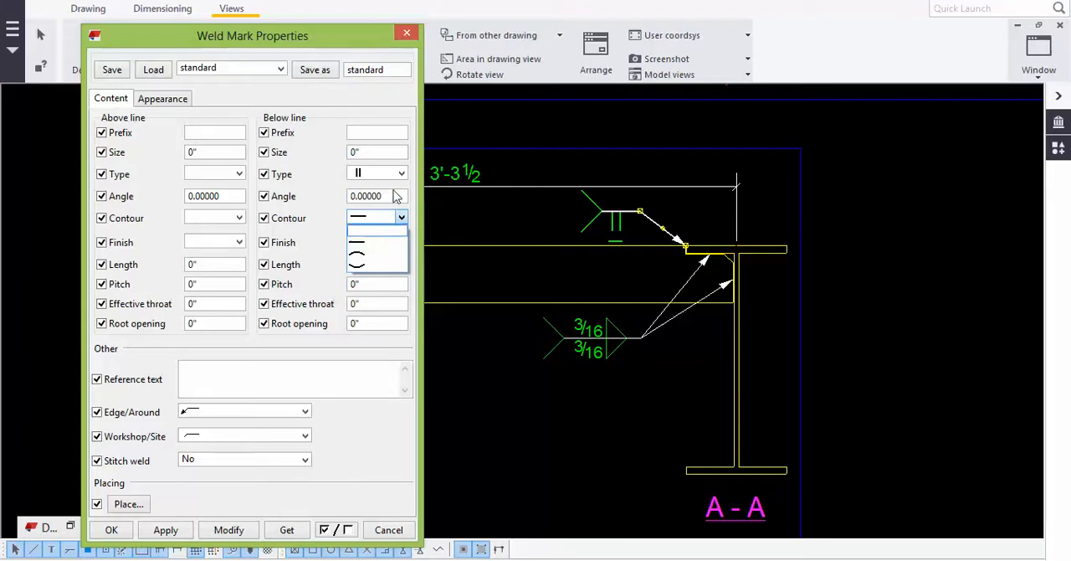
{"action": "left_click", "coordinate": [377, 241]}
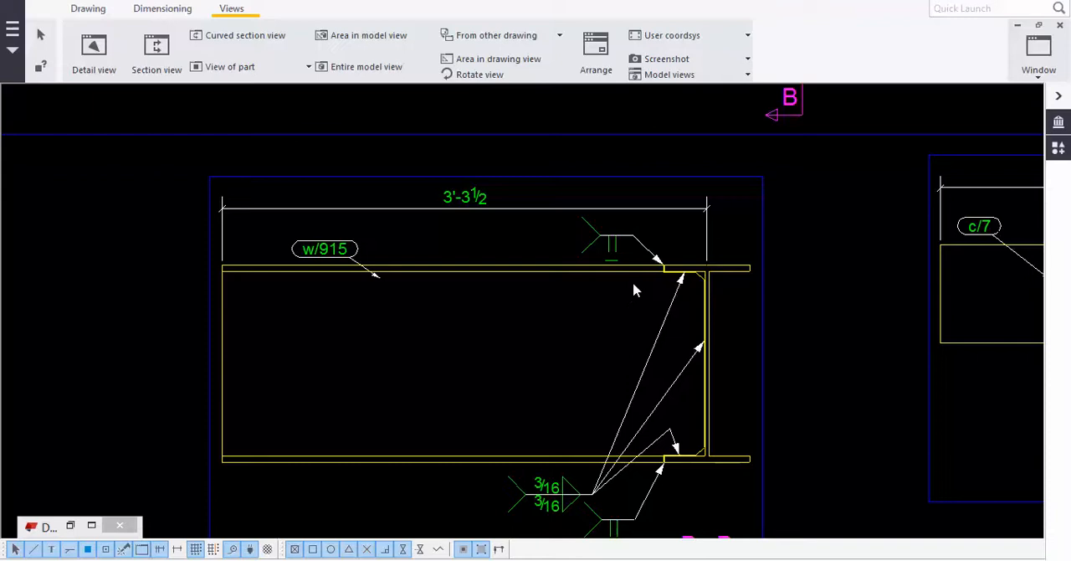
{"action": "mouse_move", "coordinate": [669, 317]}
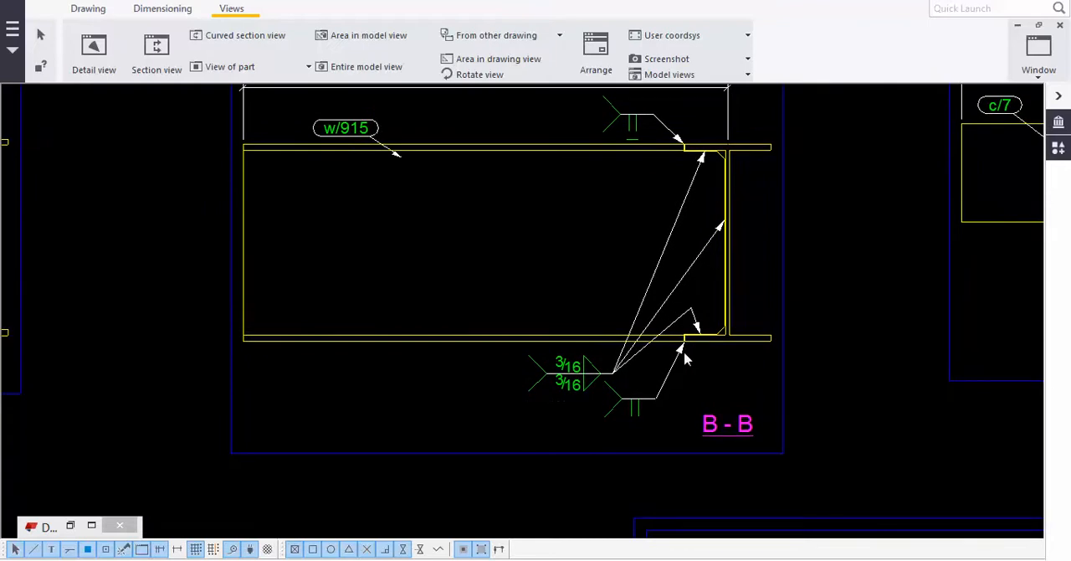
{"action": "mouse_move", "coordinate": [660, 381]}
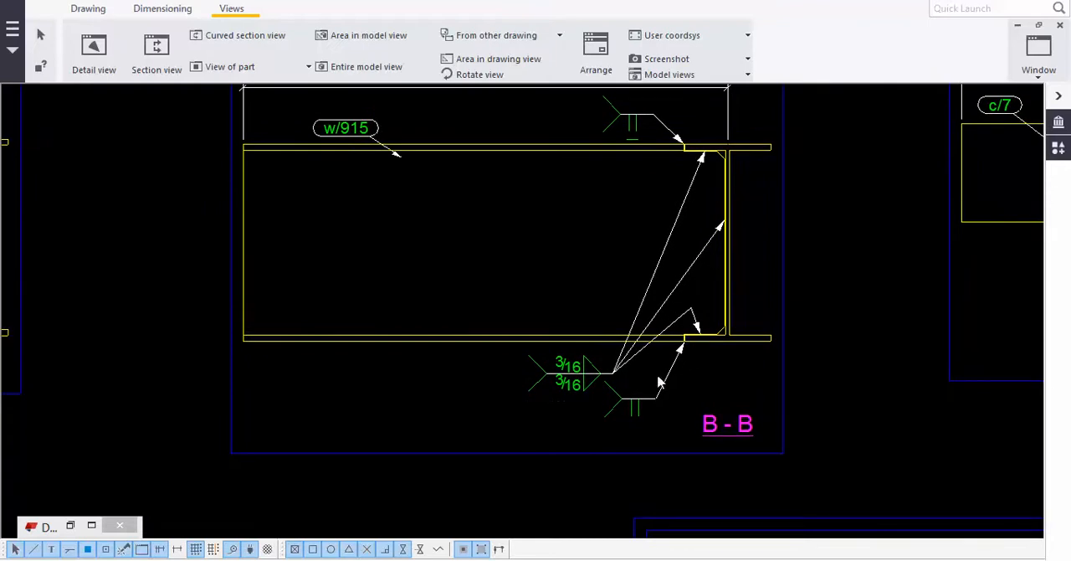
{"action": "mouse_move", "coordinate": [651, 409]}
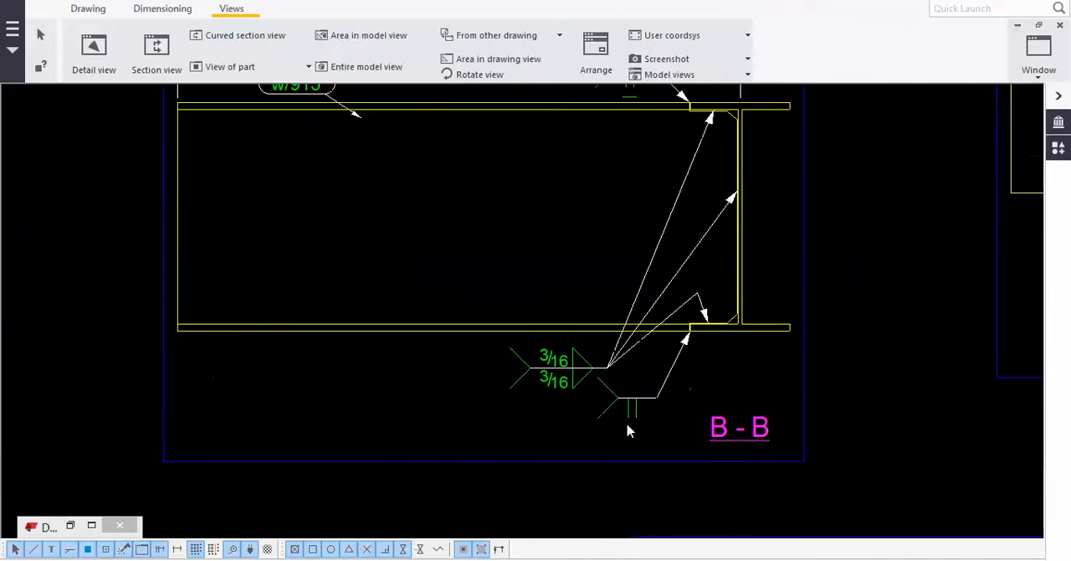
Bring up the properties of the lower weld mark in section B-B
{"action": "double_click", "coordinate": [633, 410]}
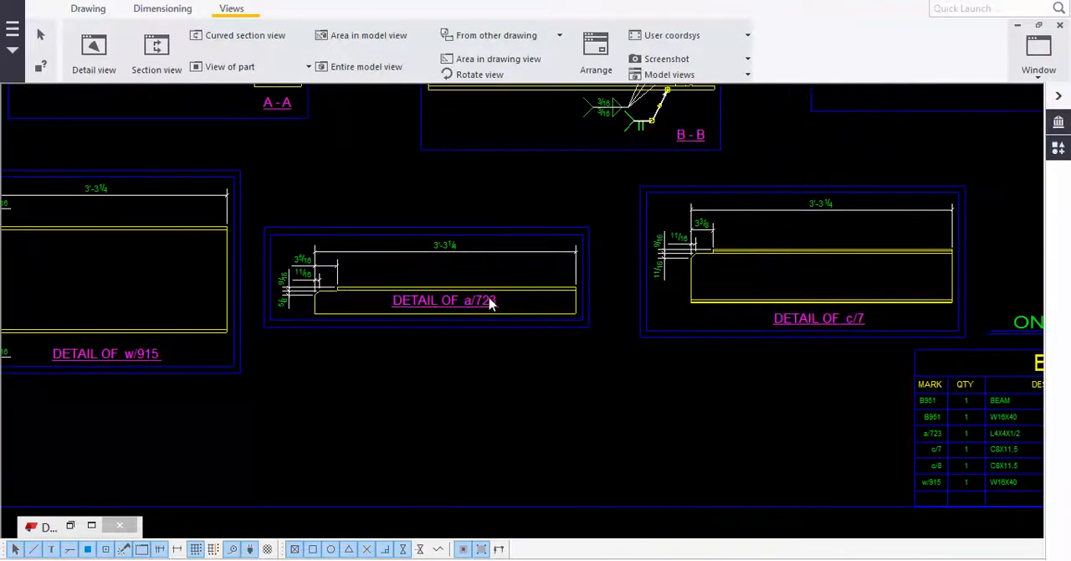
{"action": "mouse_move", "coordinate": [498, 296]}
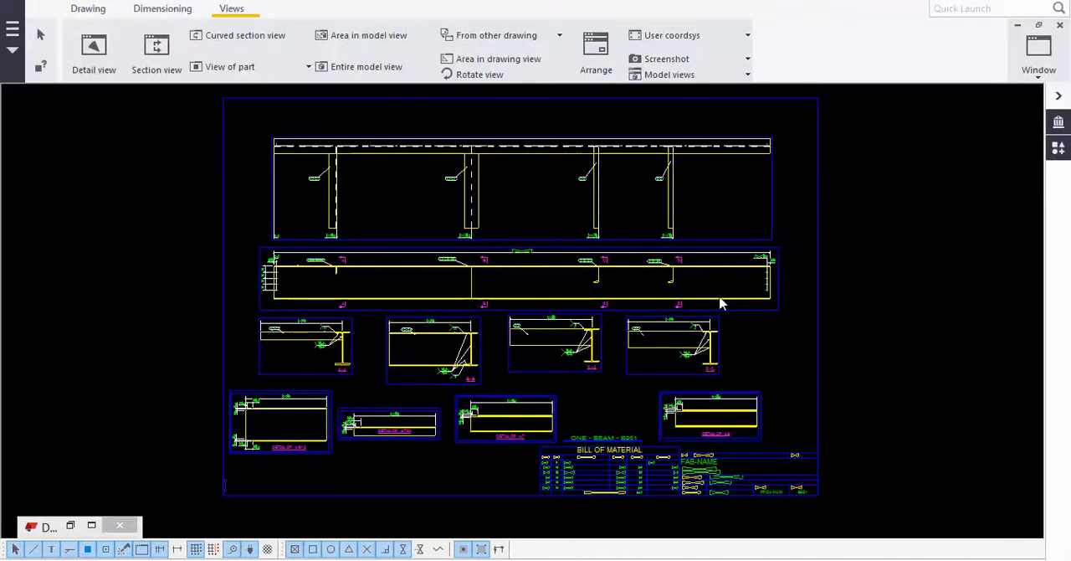
{"action": "mouse_move", "coordinate": [785, 325]}
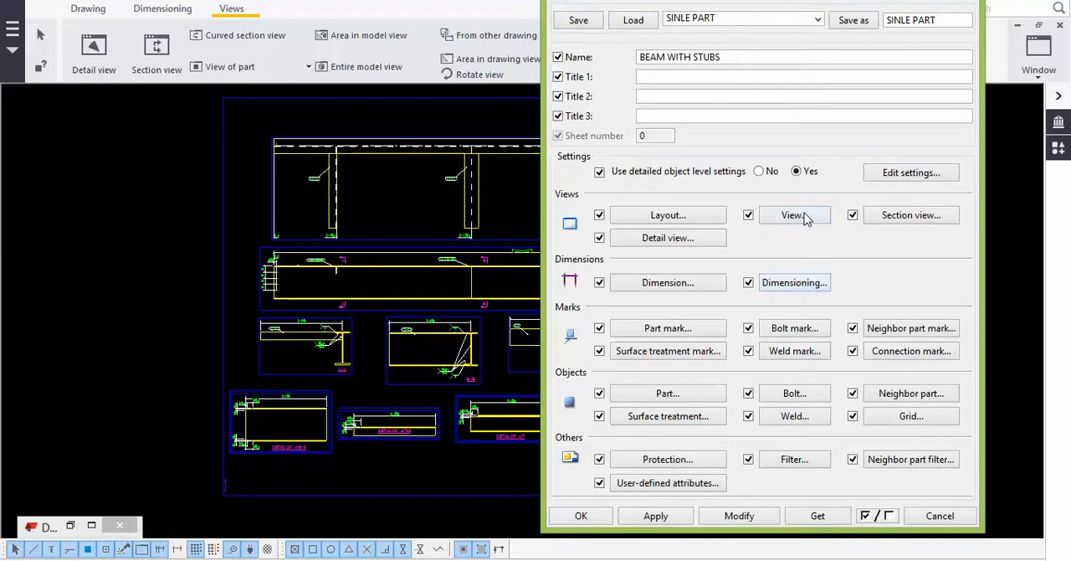
Show the drawing's view properties with front and top views on, others off
{"action": "left_click", "coordinate": [792, 214]}
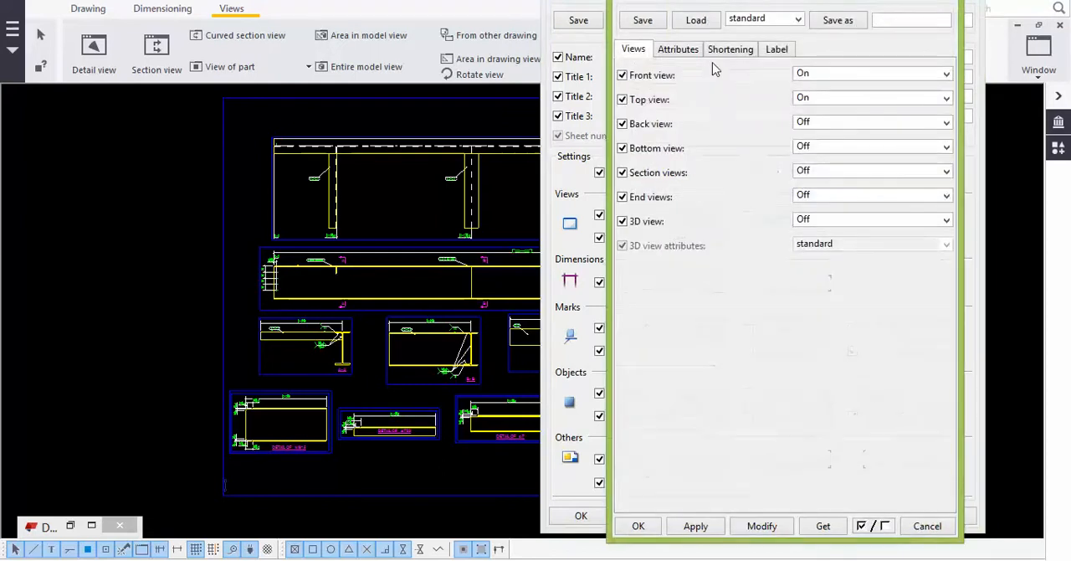